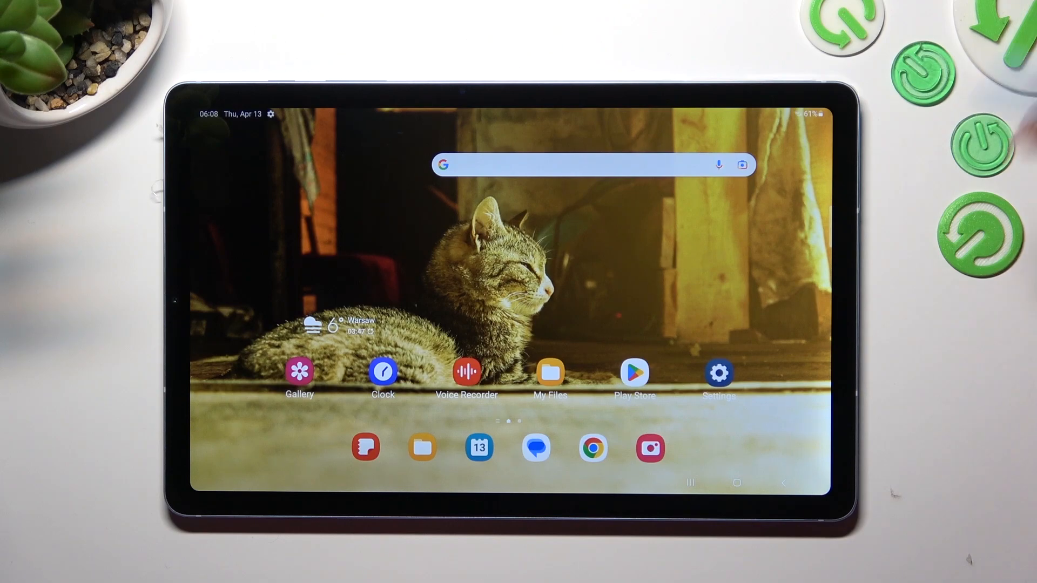
Launch the Settings app from the home screen
click(718, 372)
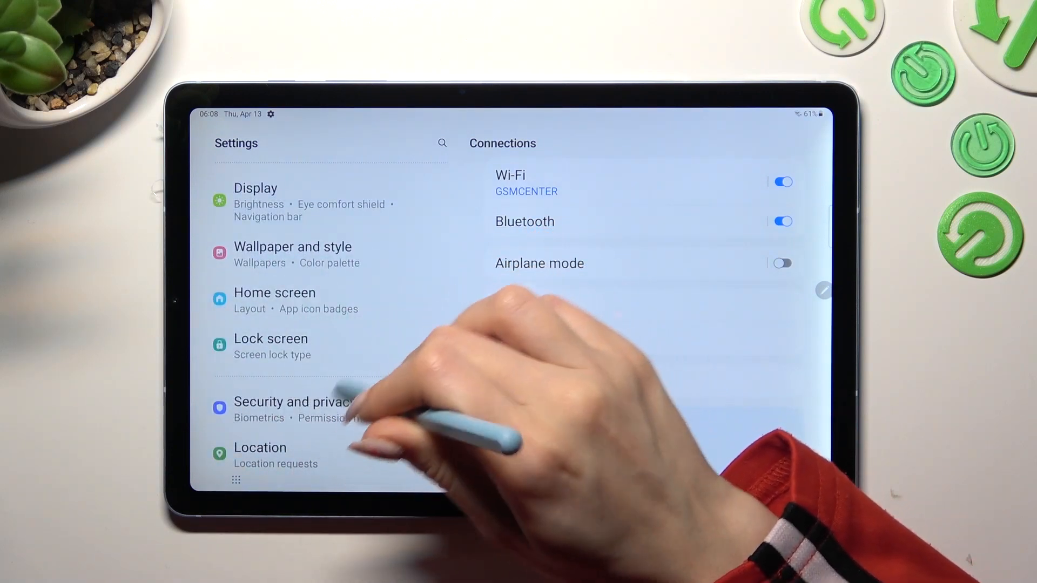
Go to Lock screen and show the Screen lock type options
click(270, 338)
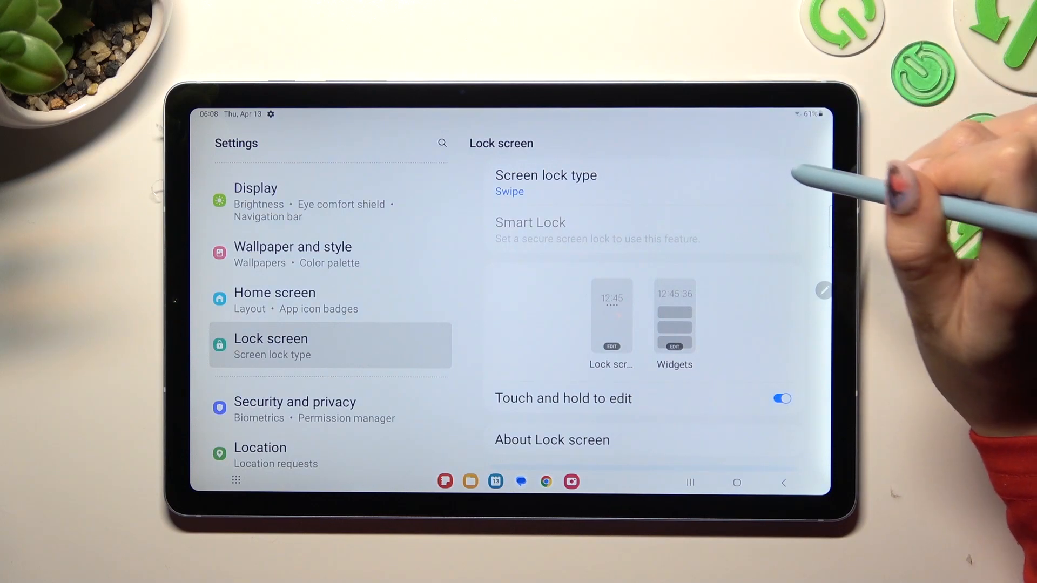
click(545, 183)
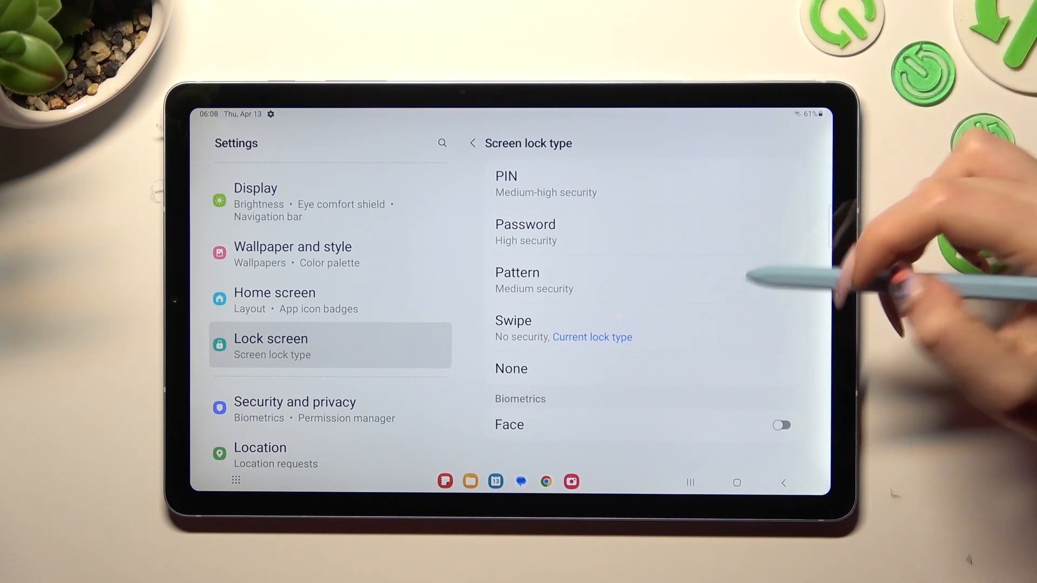
Select Pattern lock, draw an L-shaped pattern down the left and bottom, and confirm
click(518, 272)
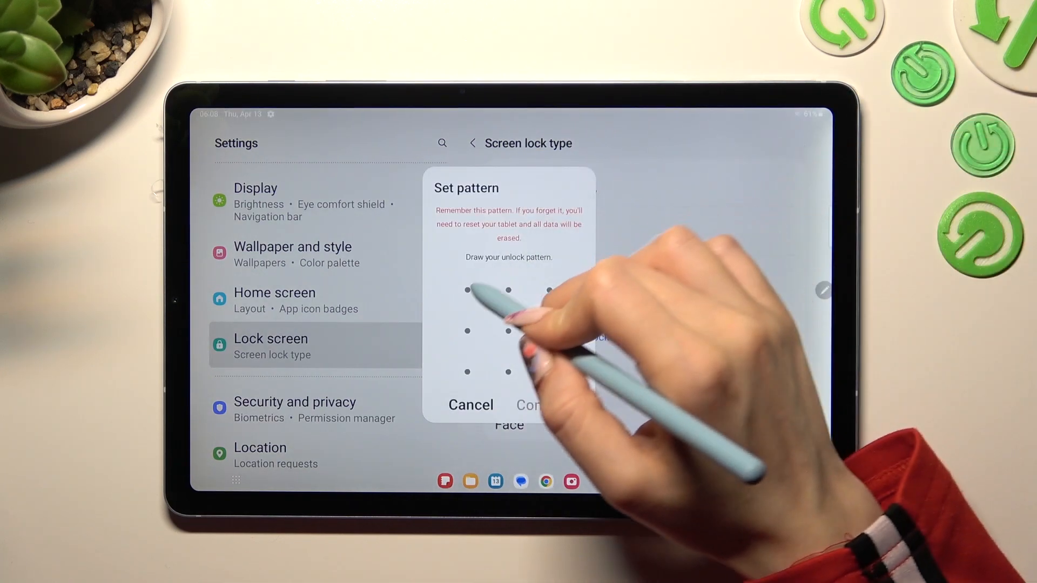
drag(468, 291, 507, 371)
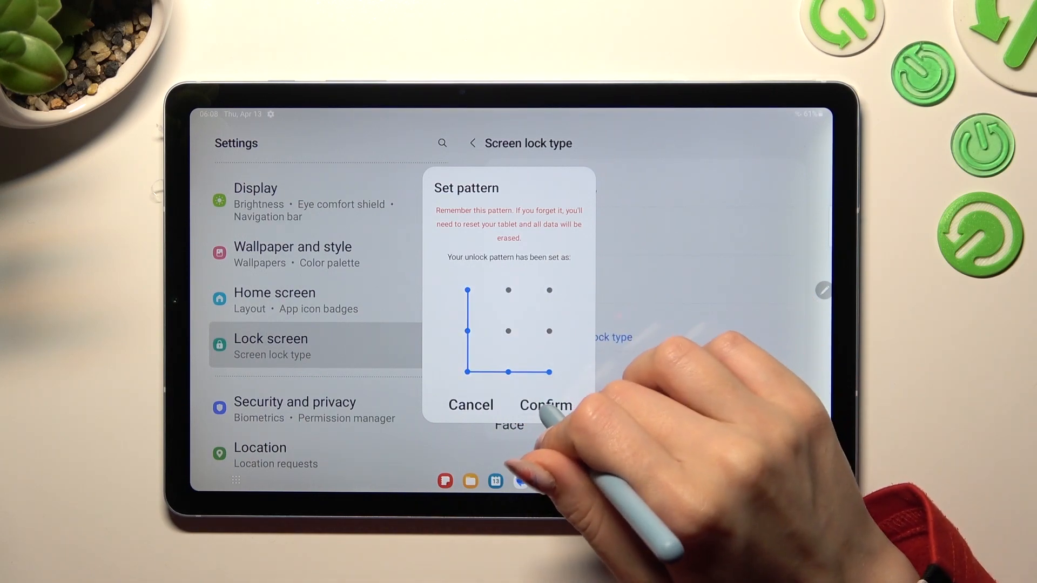
click(545, 405)
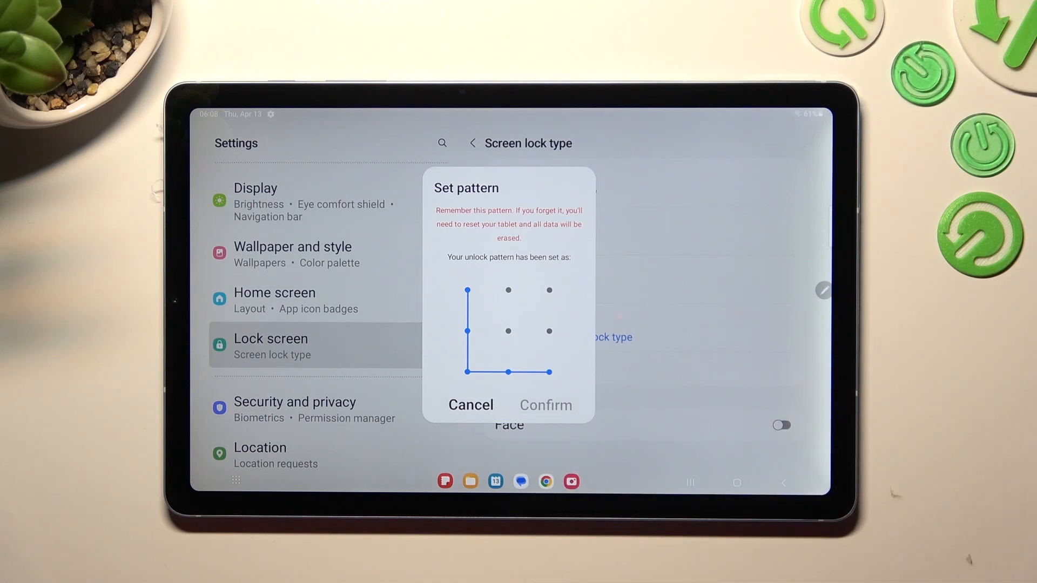
click(545, 404)
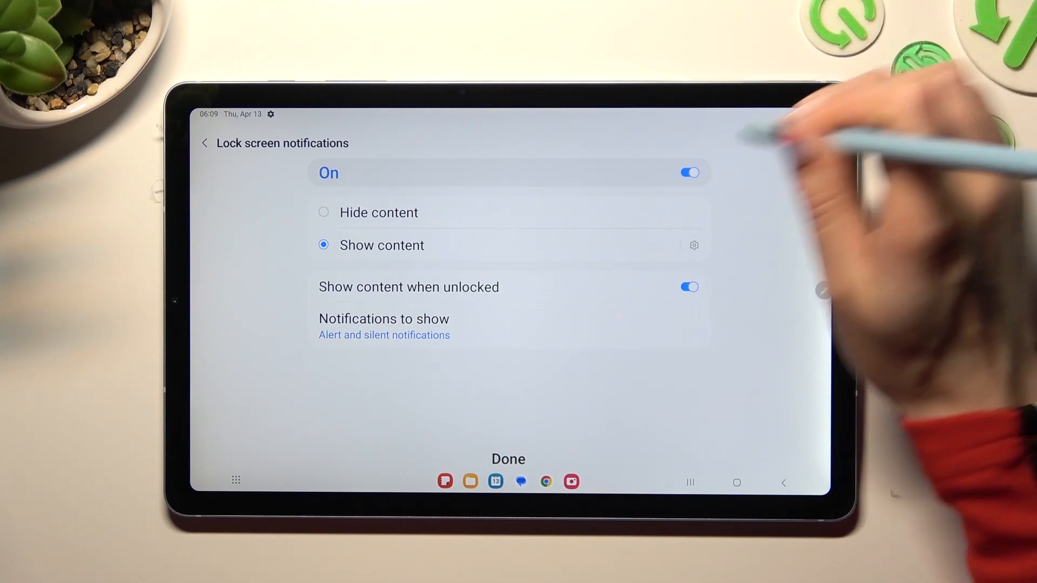
Keep lock screen notifications On with Show content, and finish
click(689, 173)
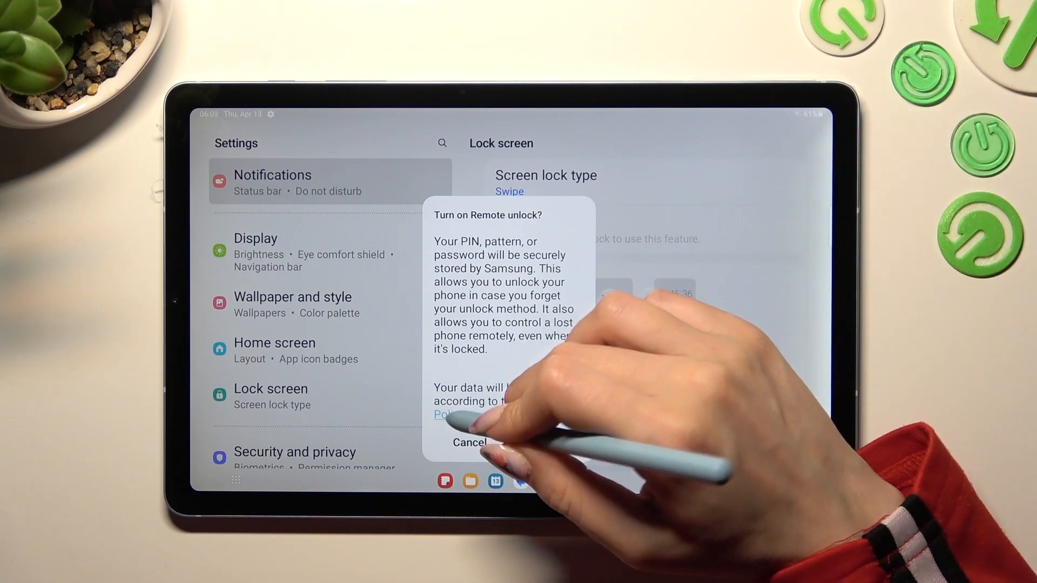
Cancel the Turn on Remote unlock? prompt
click(469, 442)
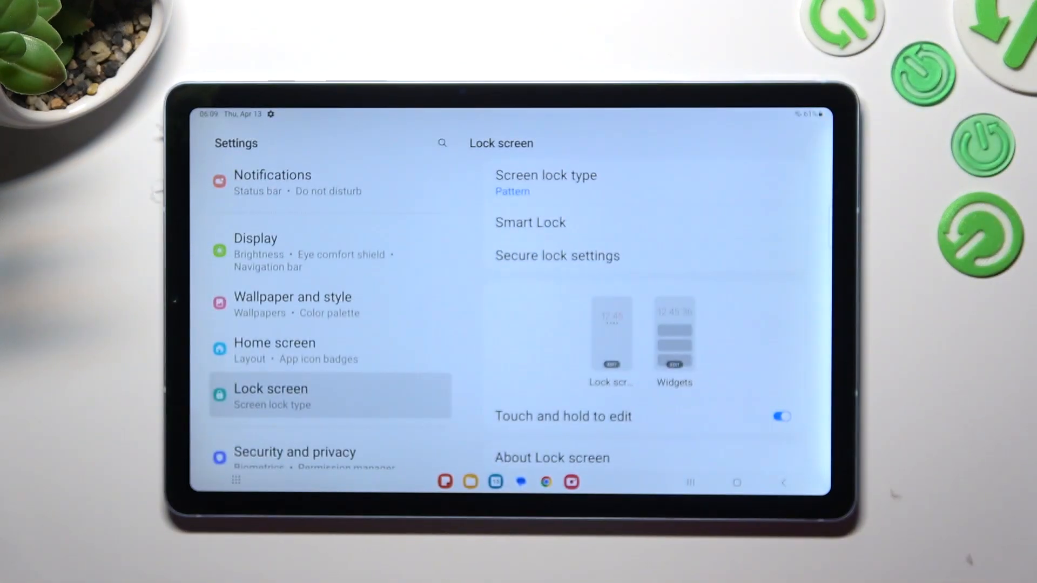
Reopen Screen lock type, now showing Pattern, to reach the Confirm pattern prompt
click(546, 175)
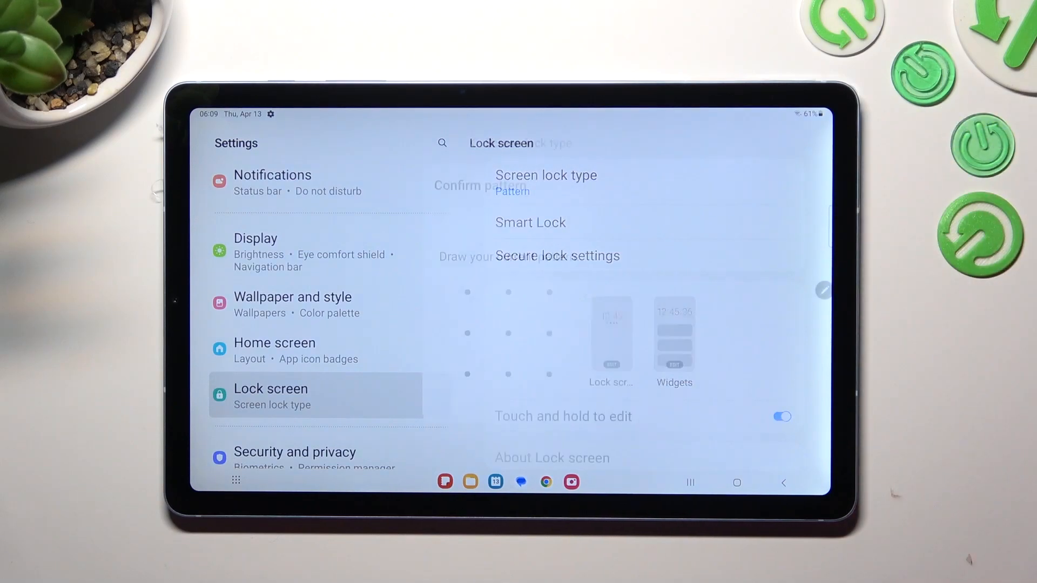